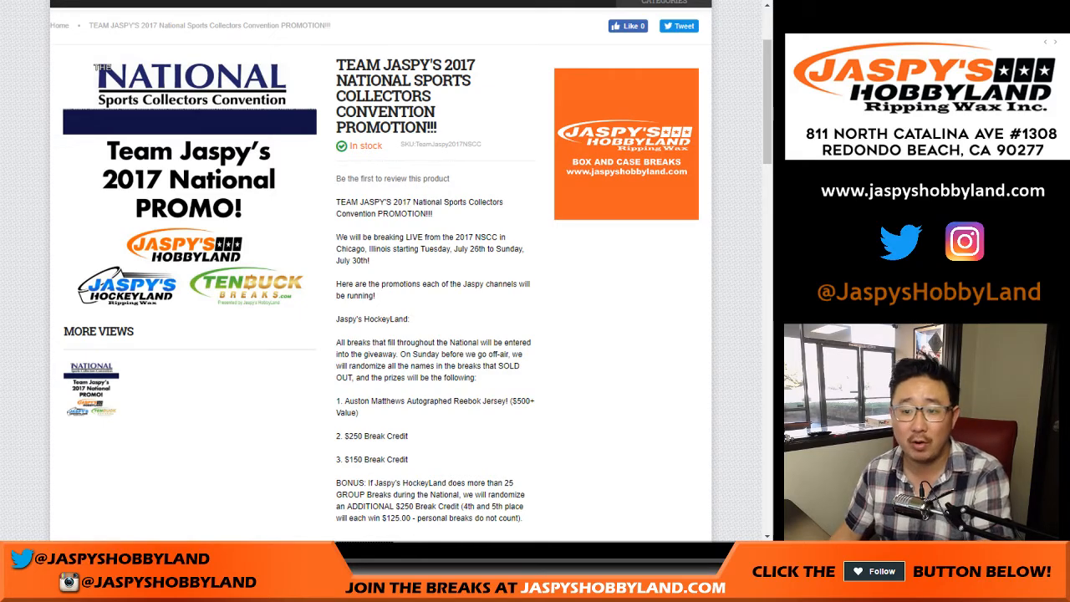
- Review the break-credit prize rows, pointing out the $600 and second $200 entries
{"action": "scroll", "scroll_direction": "down", "scroll_amount": 3}
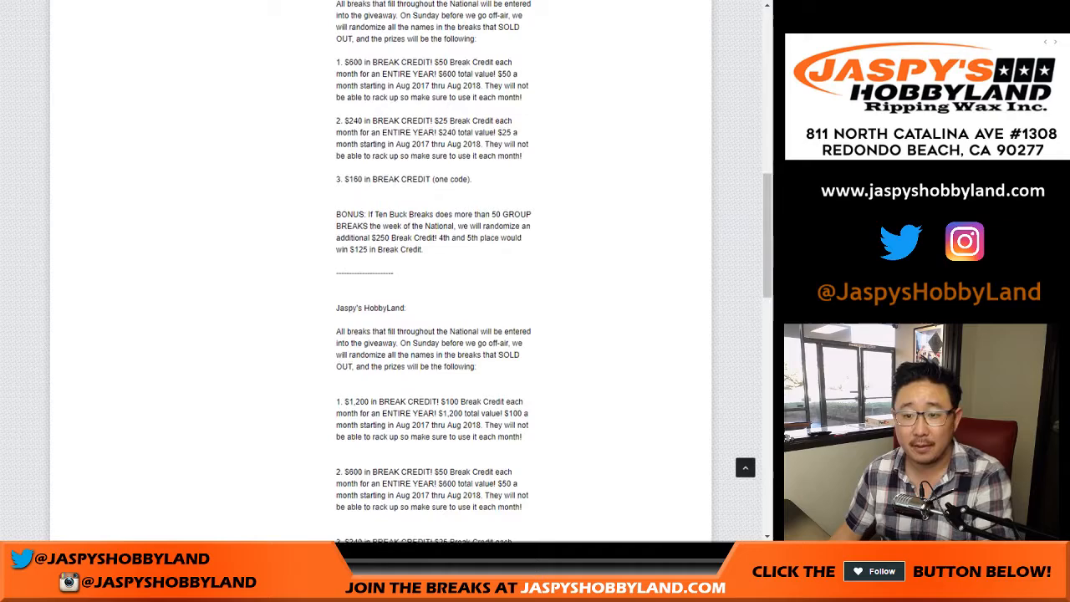
{"action": "scroll", "scroll_direction": "down", "scroll_amount": 3}
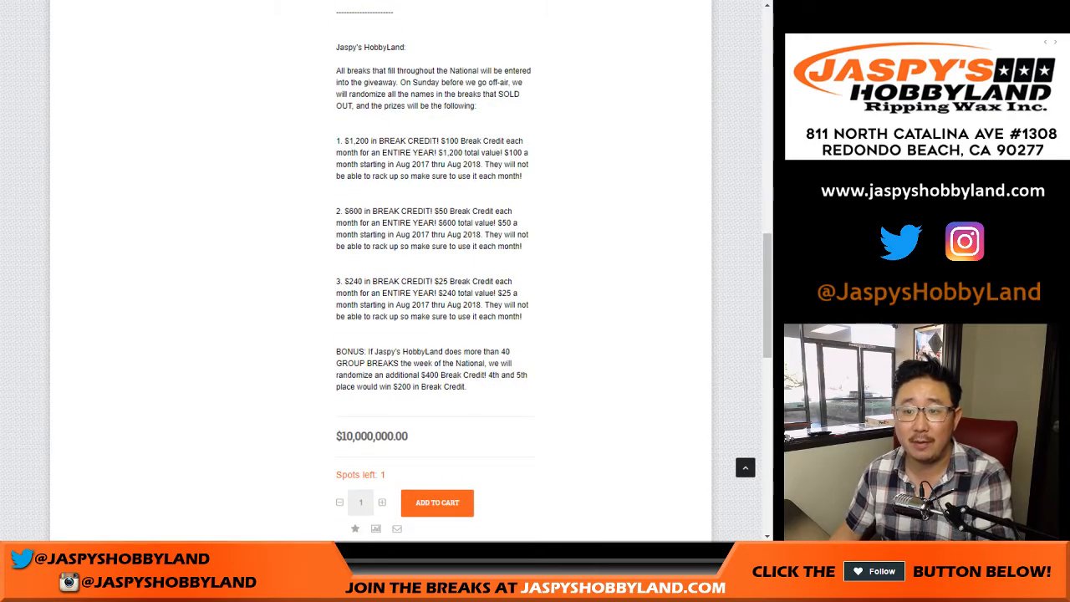
{"action": "left_click_drag", "start_coordinate": [338, 70], "coordinate": [532, 106]}
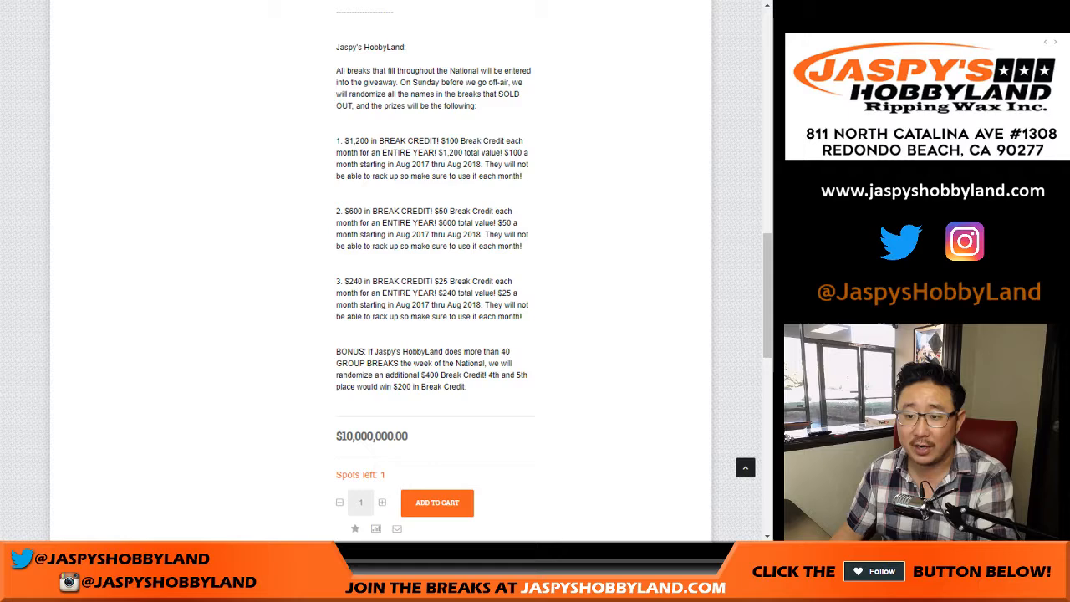
{"action": "scroll", "scroll_direction": "down", "scroll_amount": 3}
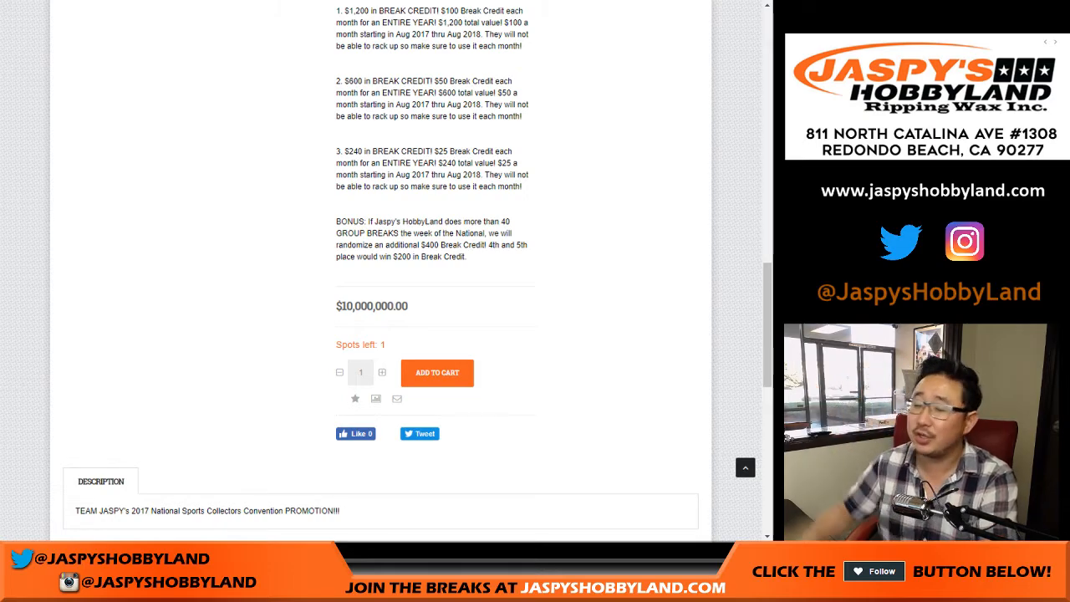
{"action": "scroll", "scroll_direction": "up", "scroll_amount": 3}
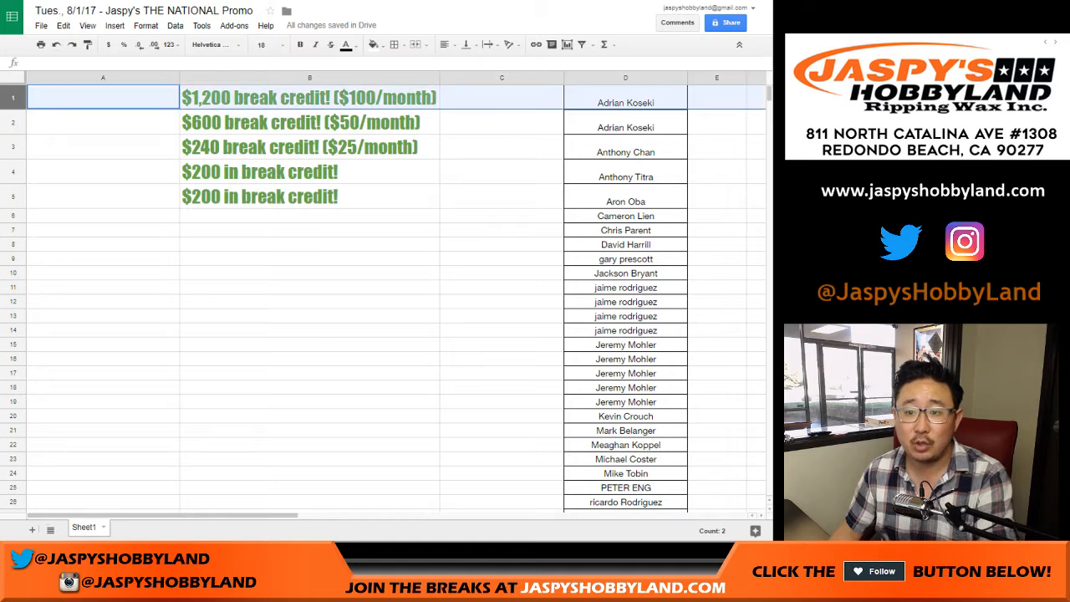
{"action": "left_click", "coordinate": [104, 123]}
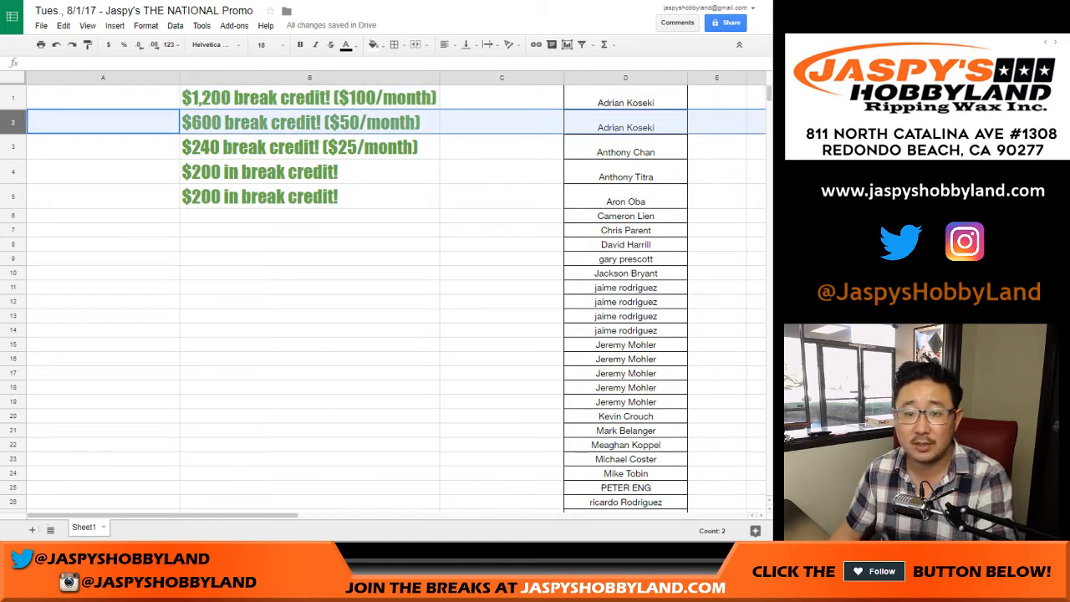
{"action": "left_click", "coordinate": [103, 147]}
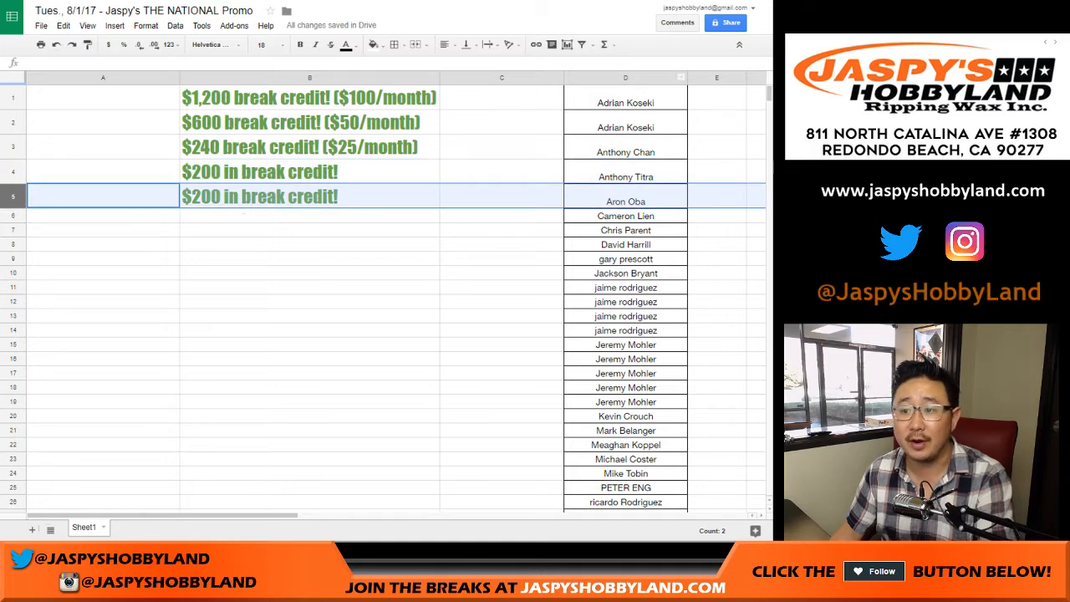
{"action": "left_click", "coordinate": [626, 77]}
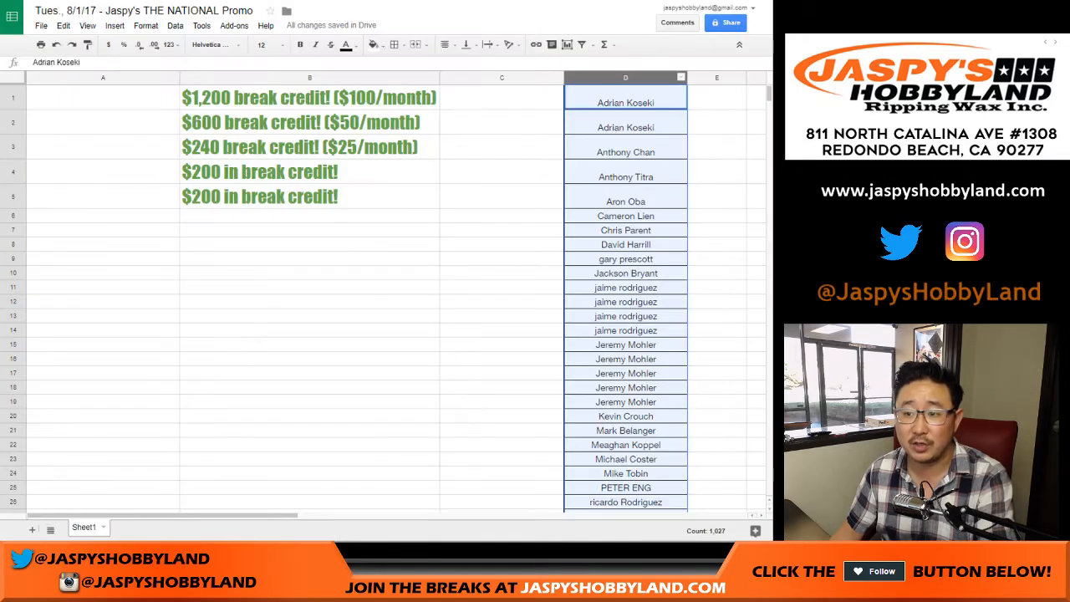
{"action": "scroll", "scroll_direction": "down", "scroll_amount": 3}
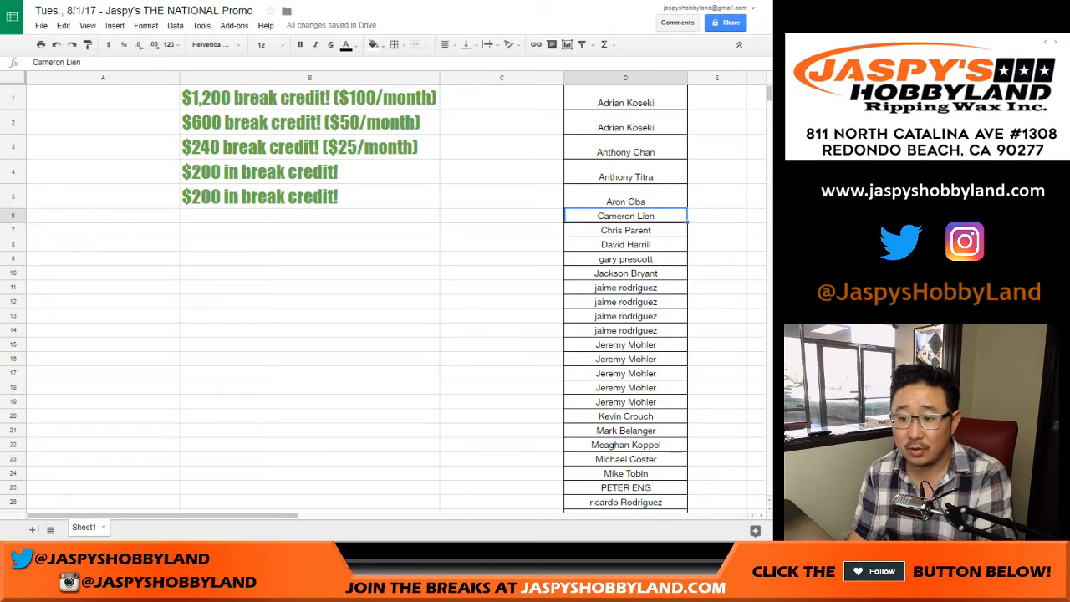
{"action": "scroll", "scroll_direction": "down", "scroll_amount": 3}
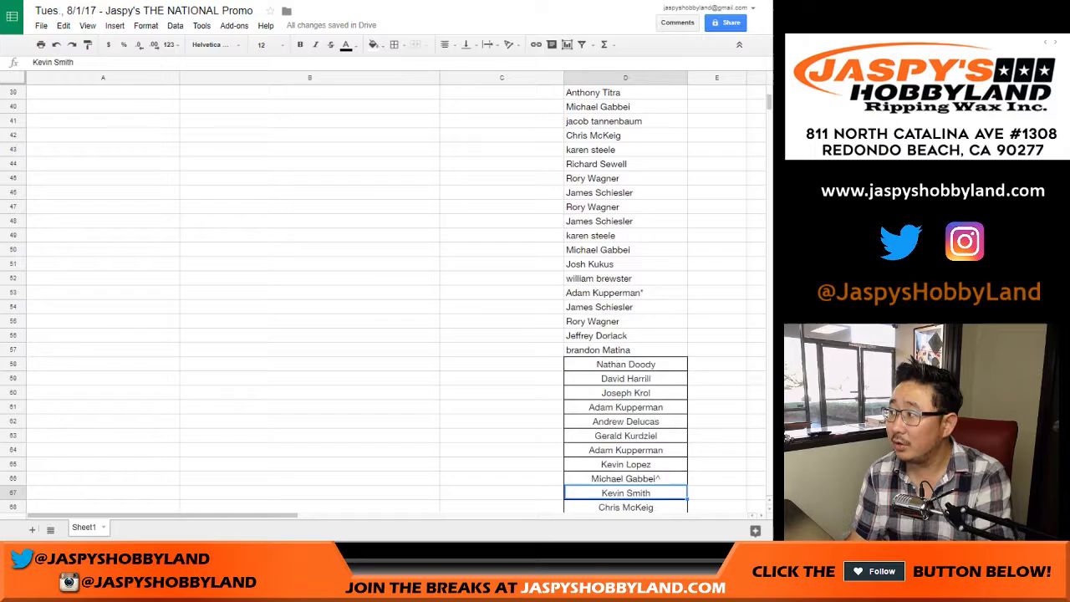
{"action": "scroll", "scroll_direction": "down", "scroll_amount": 3}
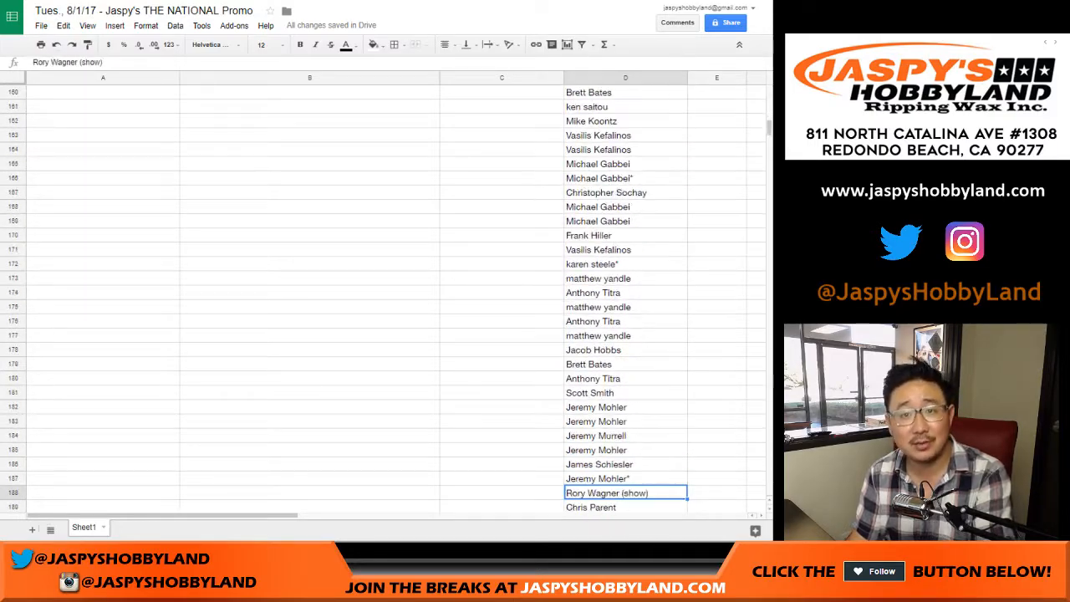
{"action": "scroll", "scroll_direction": "down", "scroll_amount": 3}
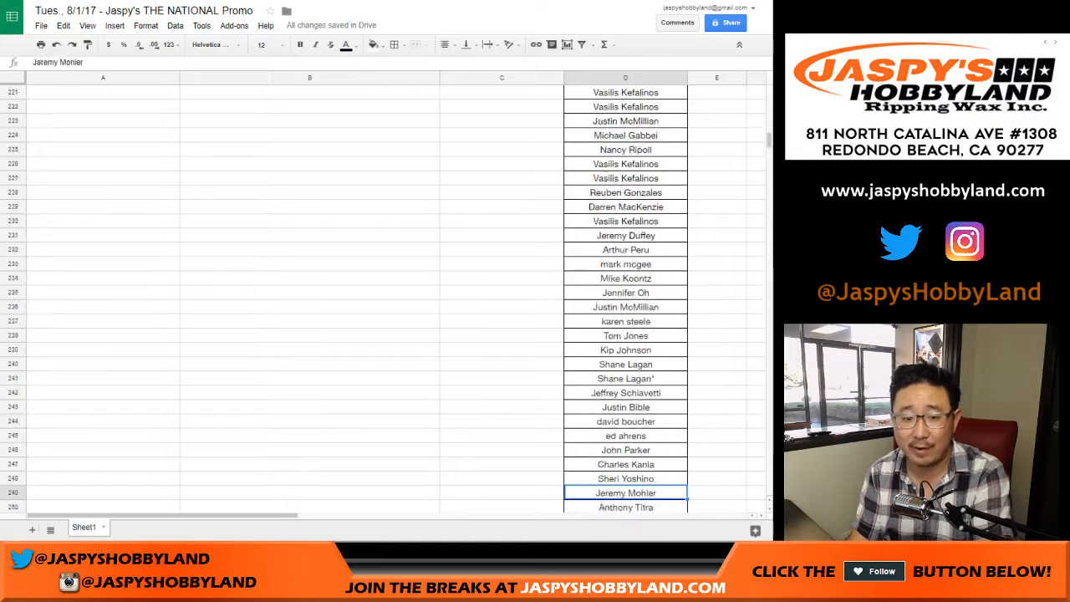
{"action": "scroll", "scroll_direction": "down", "scroll_amount": 3}
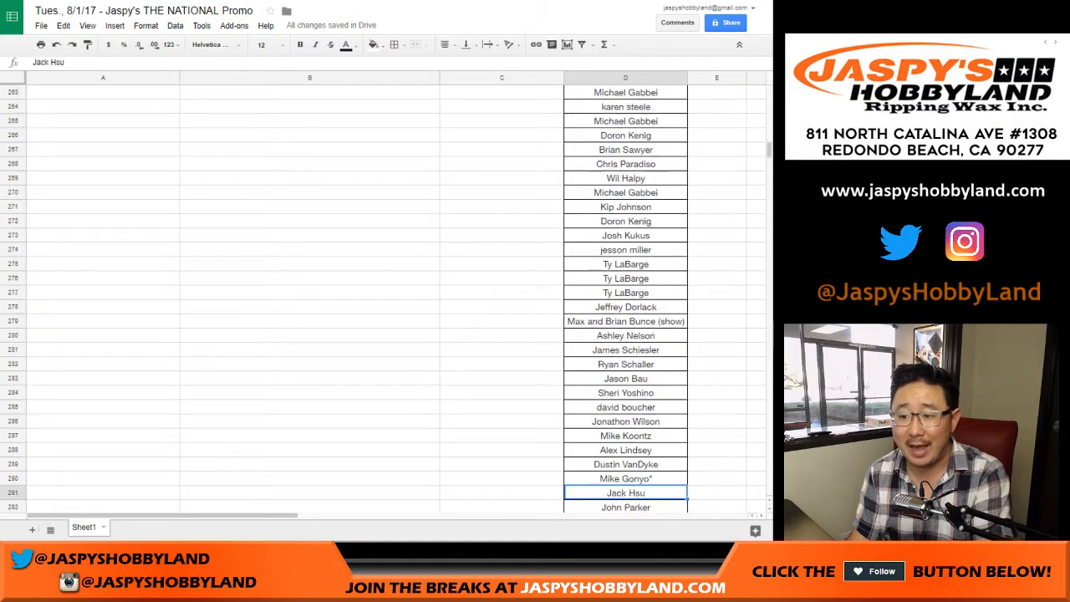
{"action": "scroll", "scroll_direction": "down", "scroll_amount": 3}
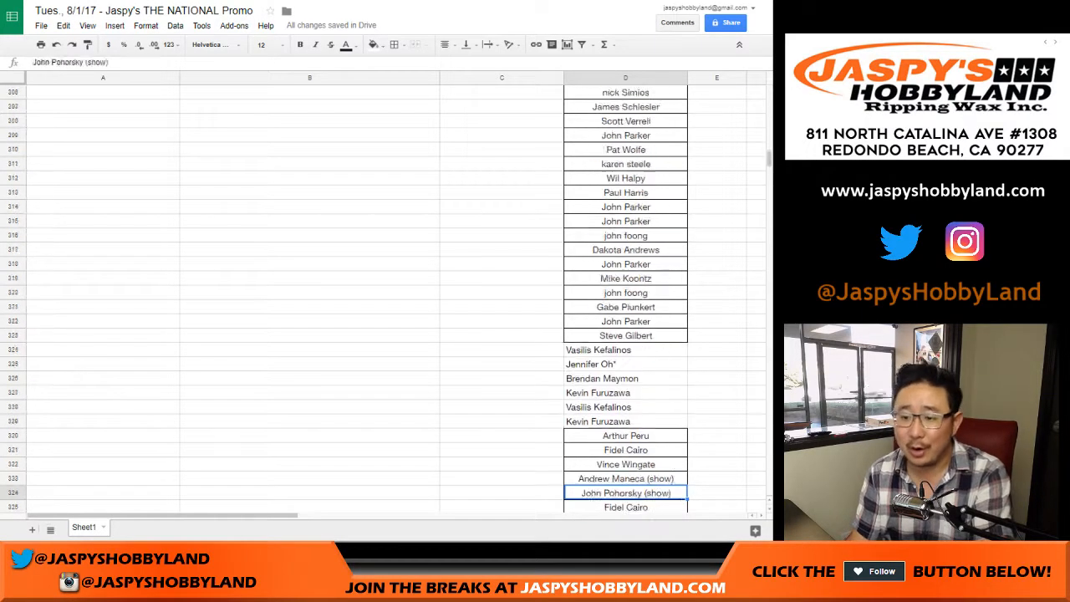
{"action": "scroll", "scroll_direction": "down", "scroll_amount": 3}
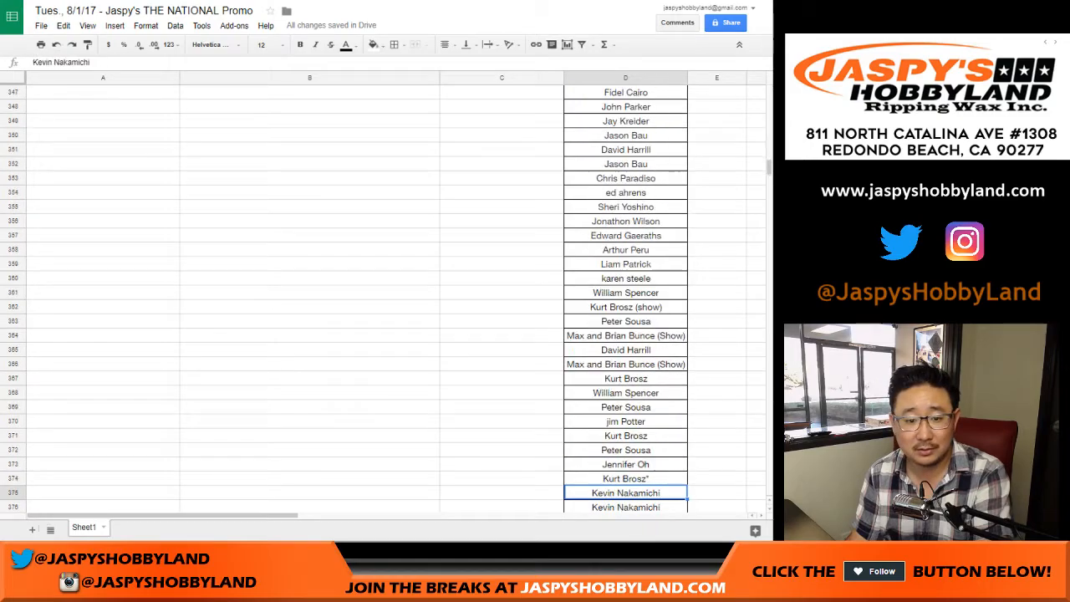
{"action": "scroll", "scroll_direction": "down", "scroll_amount": 3}
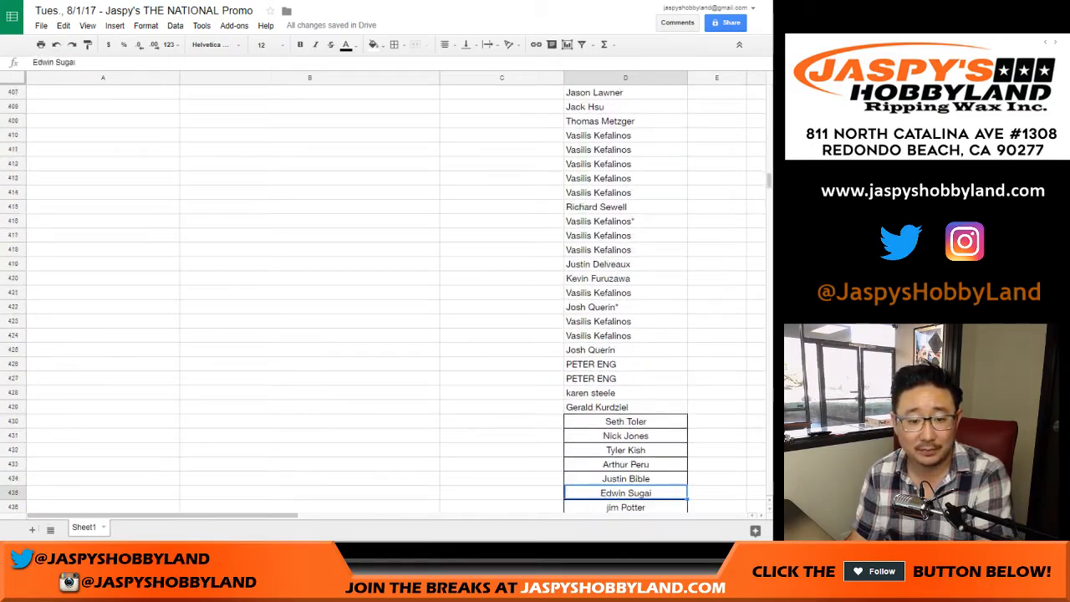
{"action": "scroll", "scroll_direction": "down", "scroll_amount": 3}
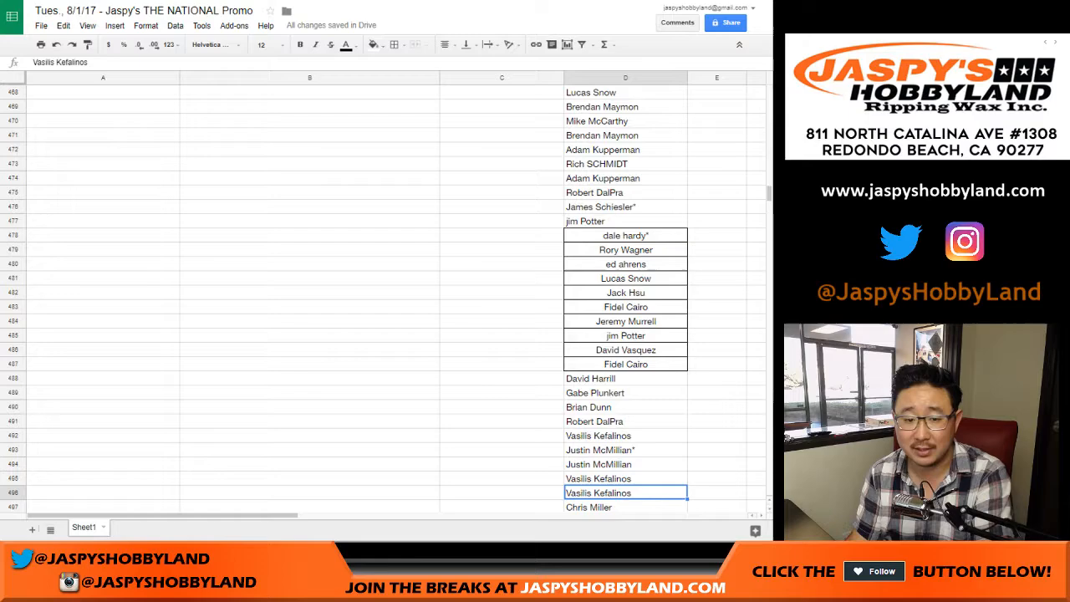
{"action": "scroll", "scroll_direction": "down", "scroll_amount": 3}
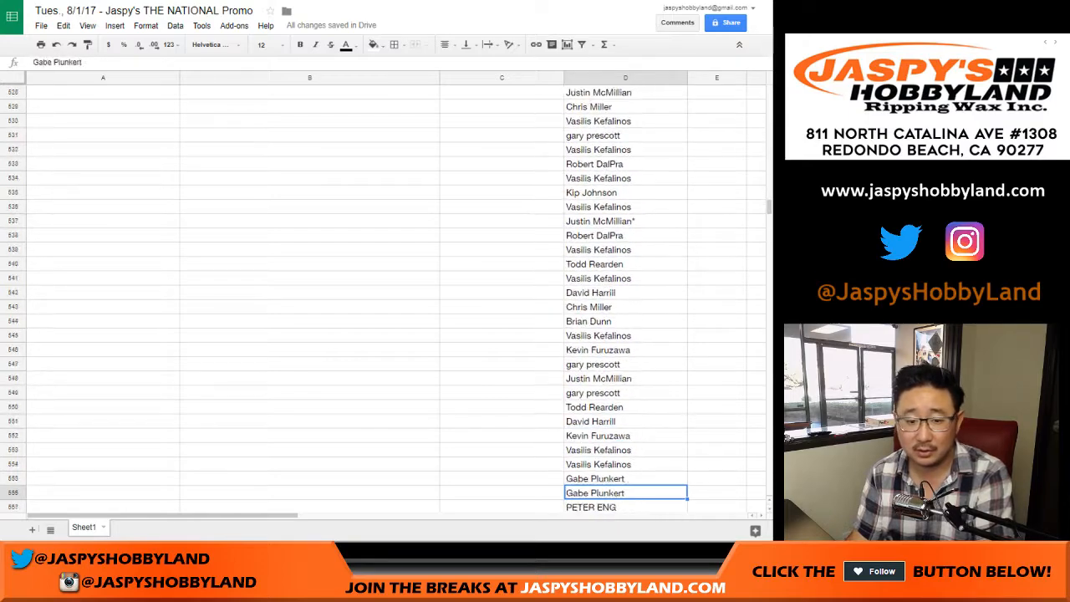
{"action": "scroll", "scroll_direction": "down", "scroll_amount": 3}
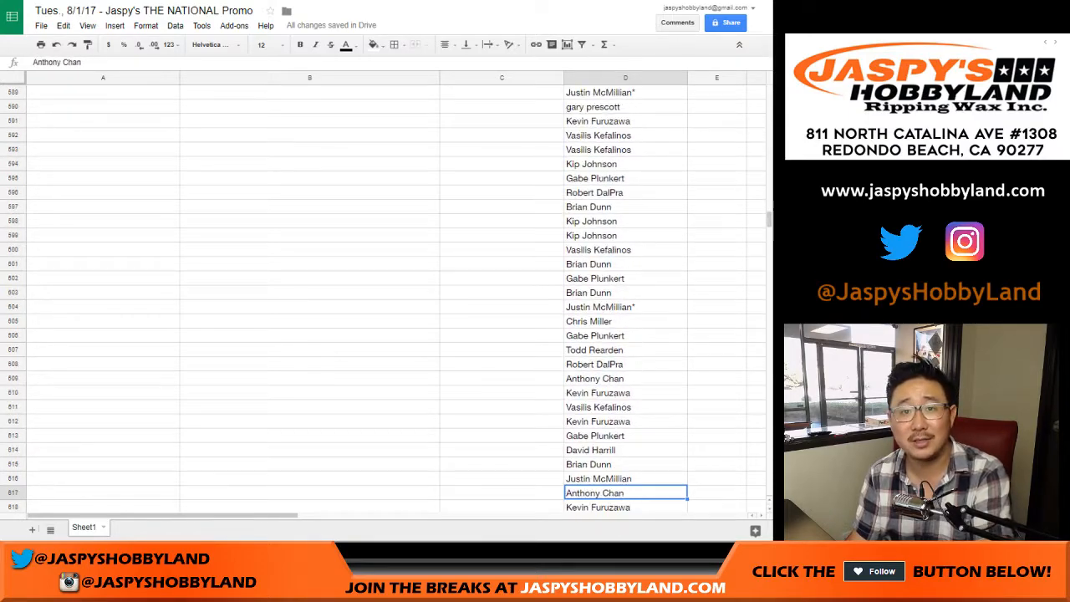
{"action": "scroll", "scroll_direction": "down", "scroll_amount": 3}
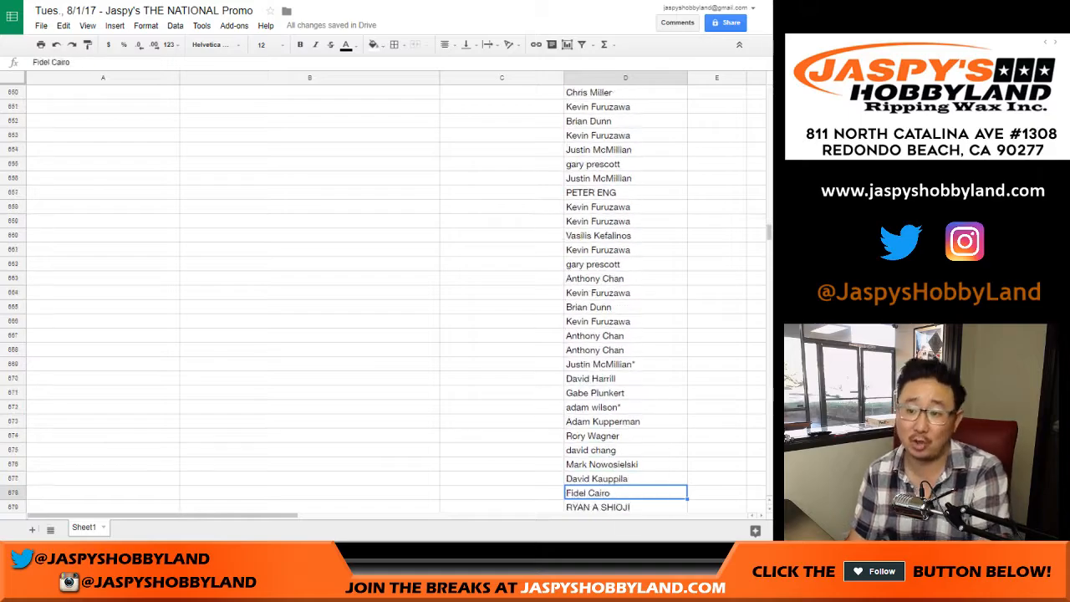
{"action": "scroll", "scroll_direction": "down", "scroll_amount": 3}
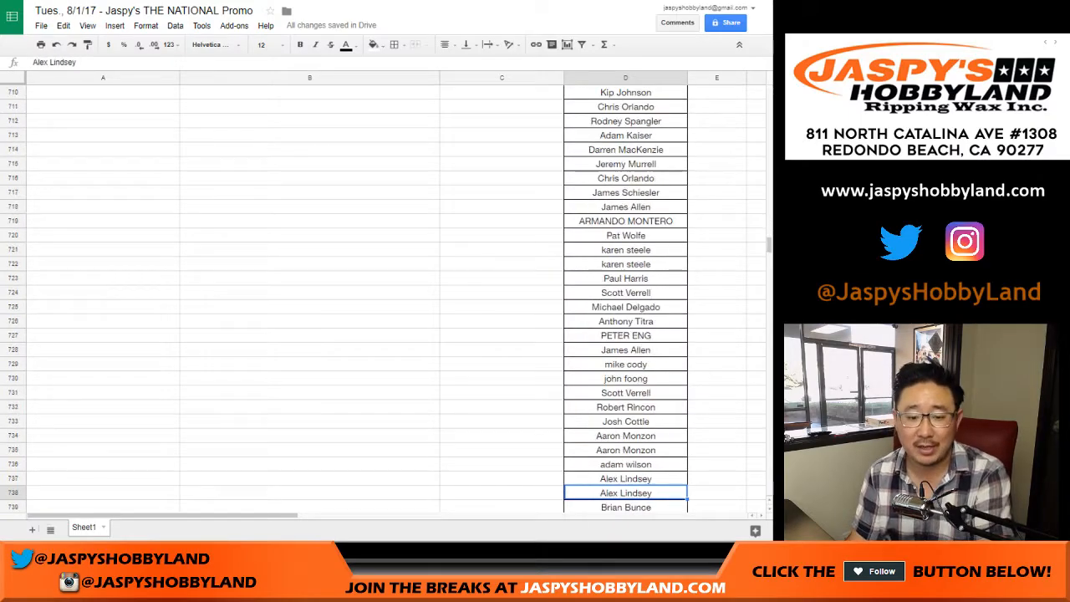
{"action": "scroll", "scroll_direction": "down", "scroll_amount": 3}
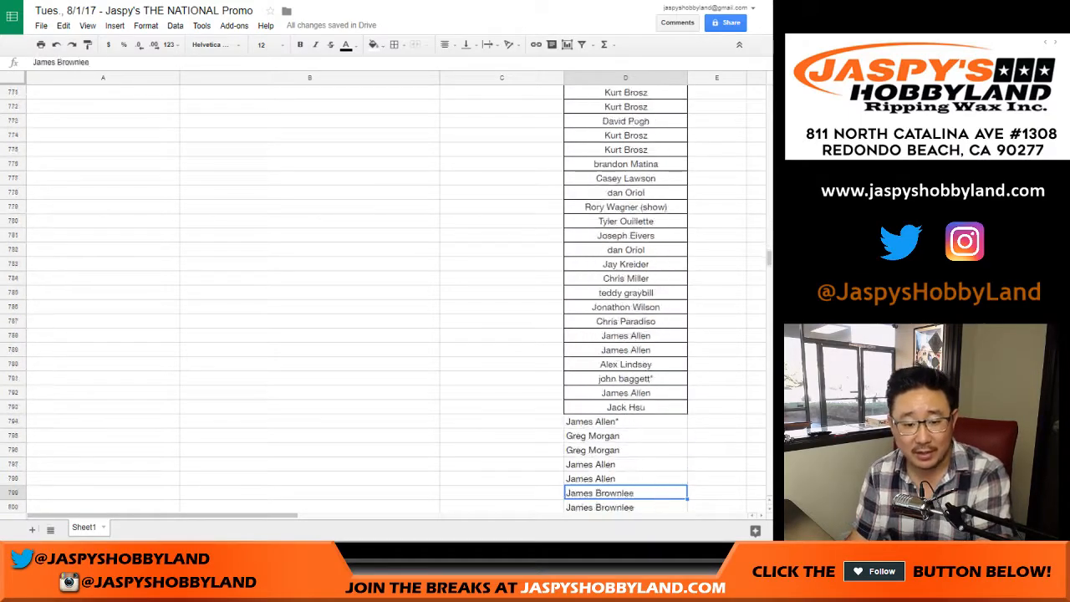
{"action": "scroll", "scroll_direction": "down", "scroll_amount": 3}
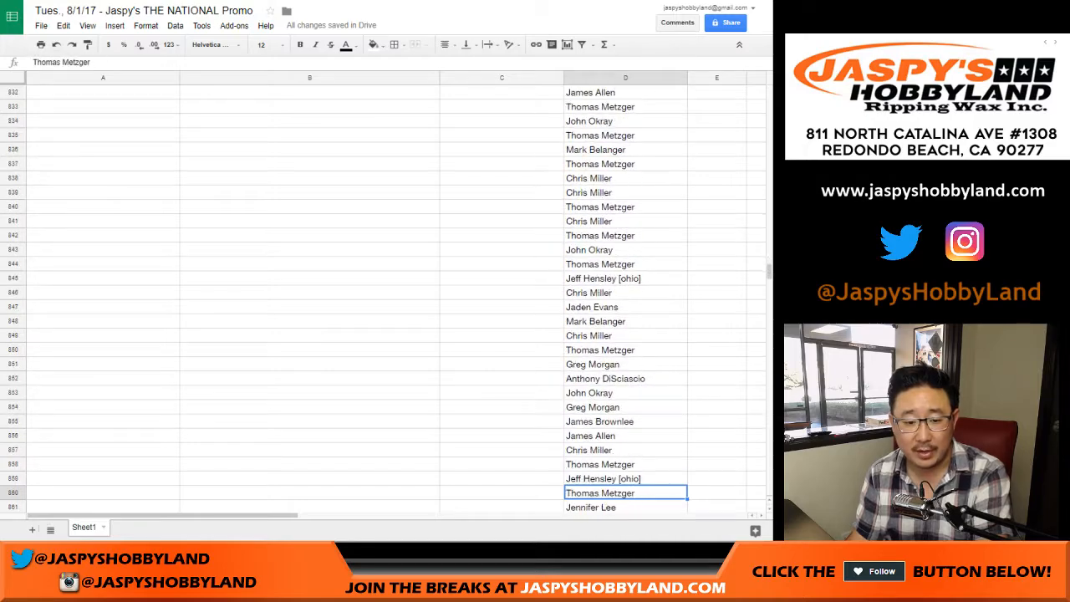
{"action": "scroll", "scroll_direction": "down", "scroll_amount": 3}
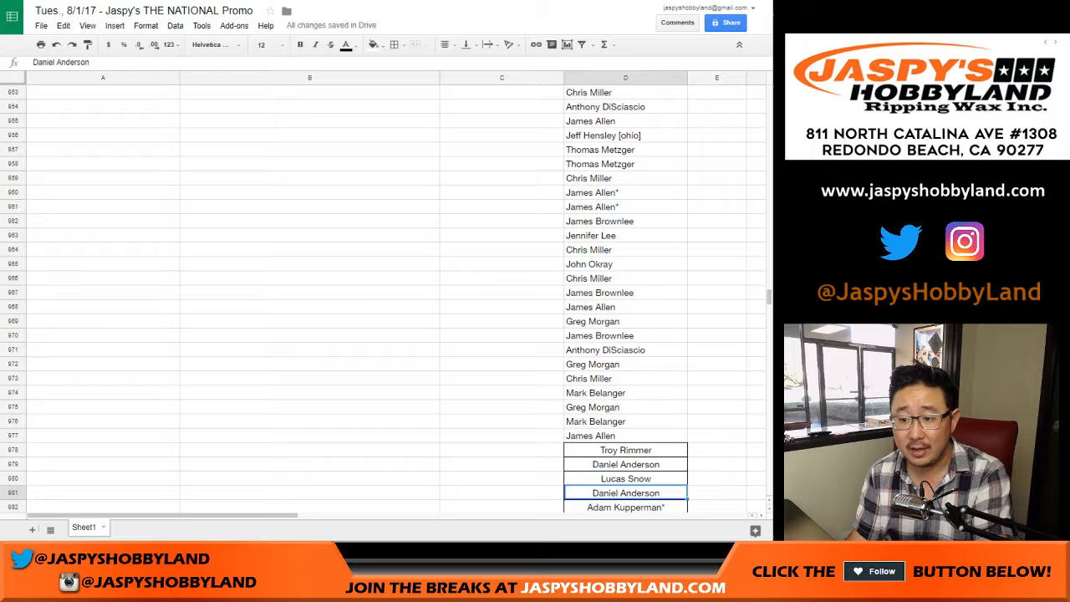
{"action": "scroll", "scroll_direction": "down", "scroll_amount": 3}
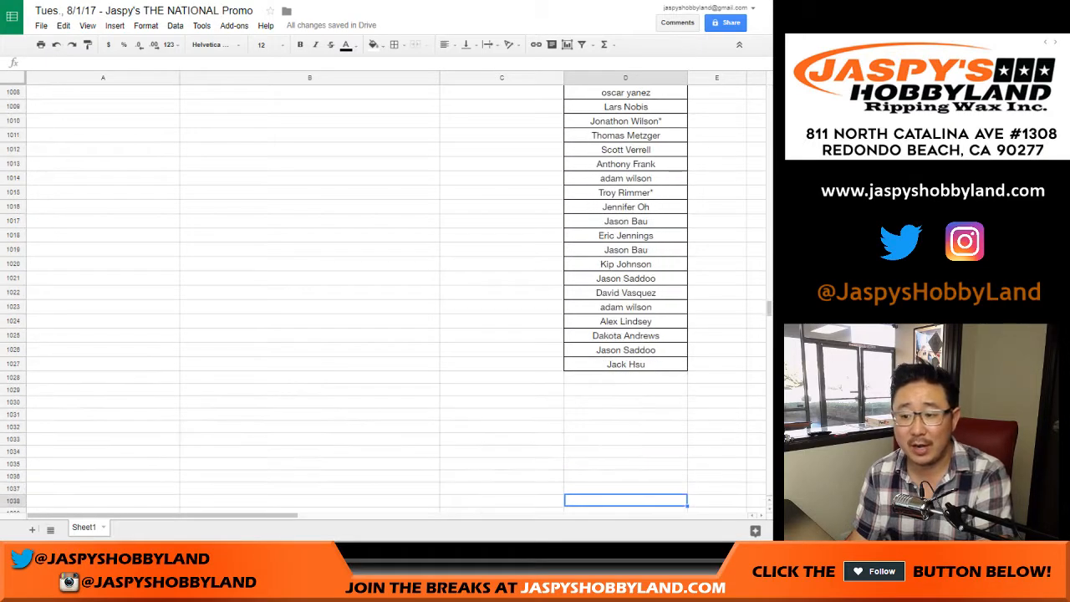
{"action": "scroll", "scroll_direction": "up", "scroll_amount": 3}
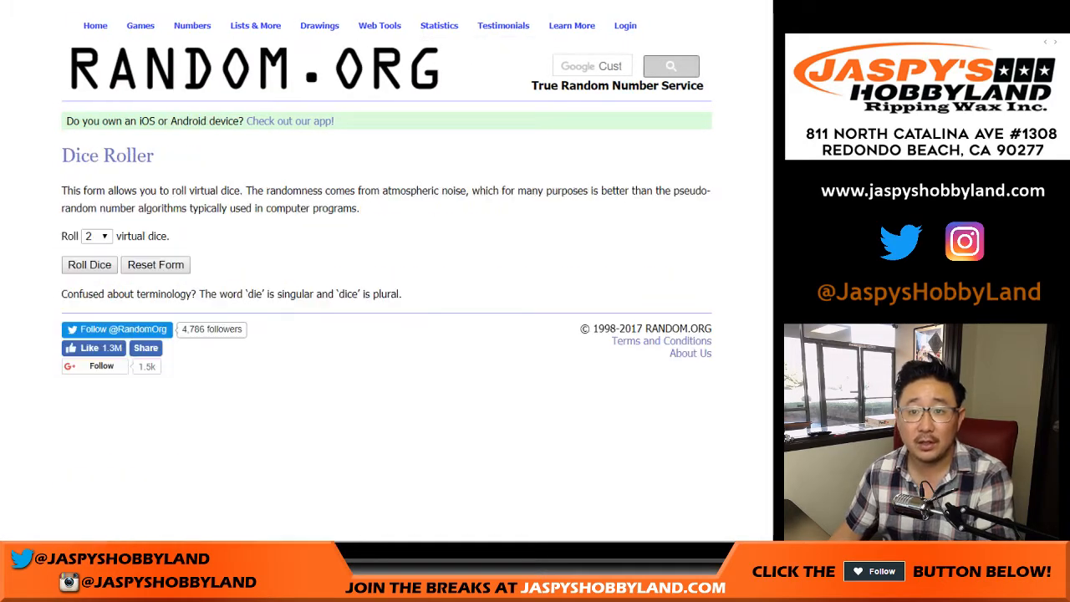
- Open the List Randomizer from RANDOM.ORG's Lists & More menu
{"action": "left_click", "coordinate": [88, 264]}
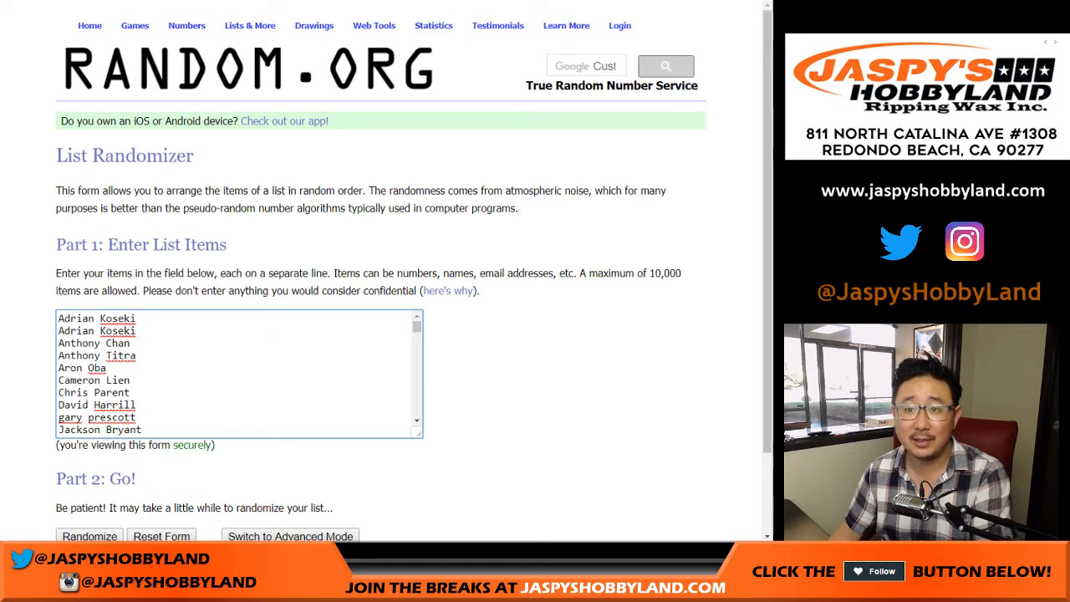
- Randomize the 1027-name list, then reshuffle it with Again! five more times
{"action": "left_click", "coordinate": [88, 535]}
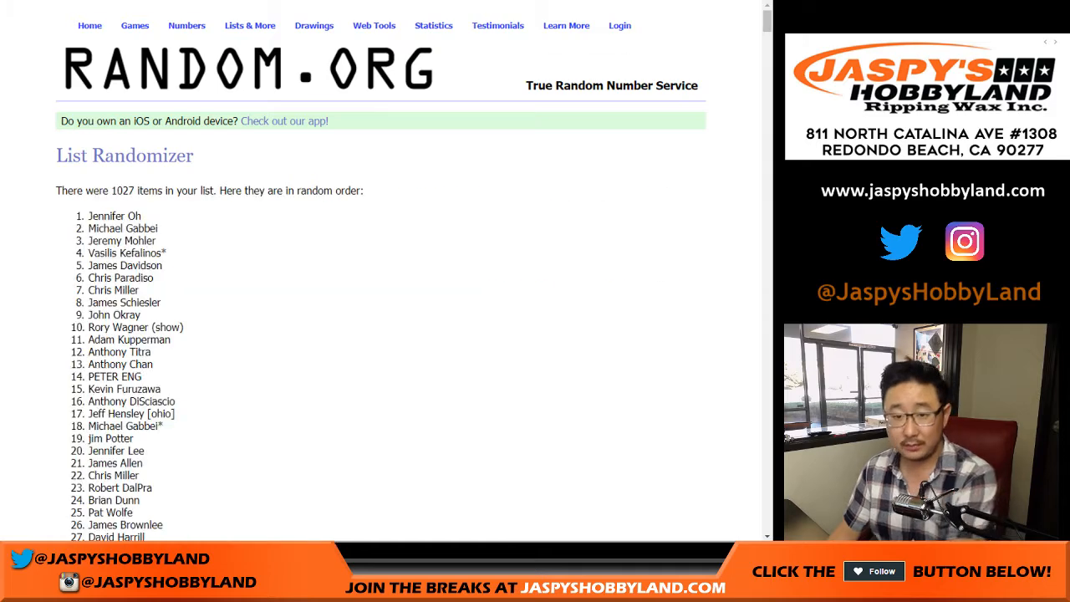
{"action": "scroll", "scroll_direction": "down", "scroll_amount": 3}
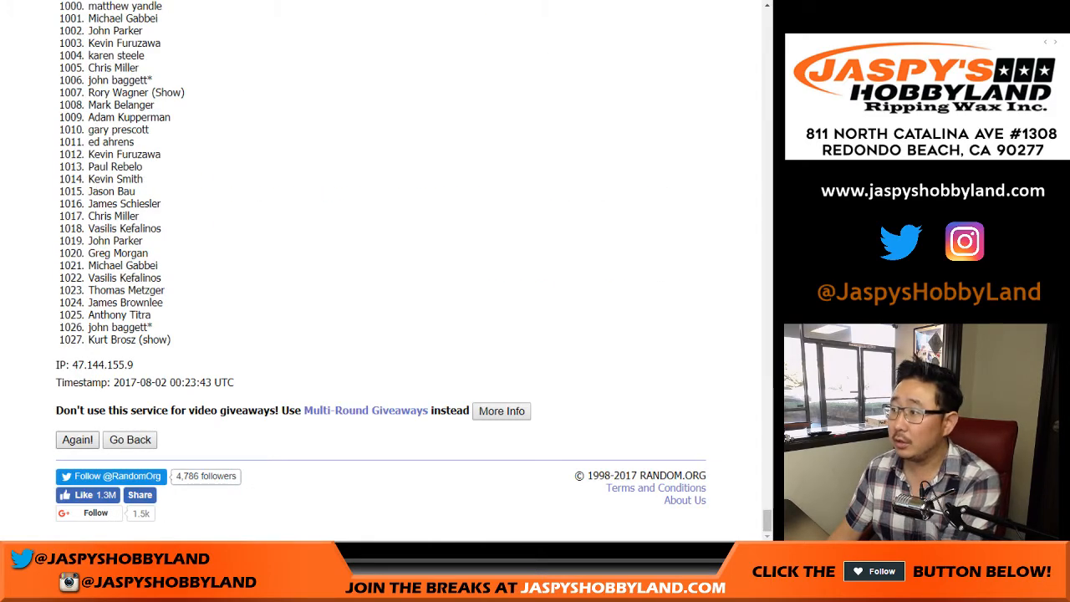
{"action": "left_click", "coordinate": [77, 438]}
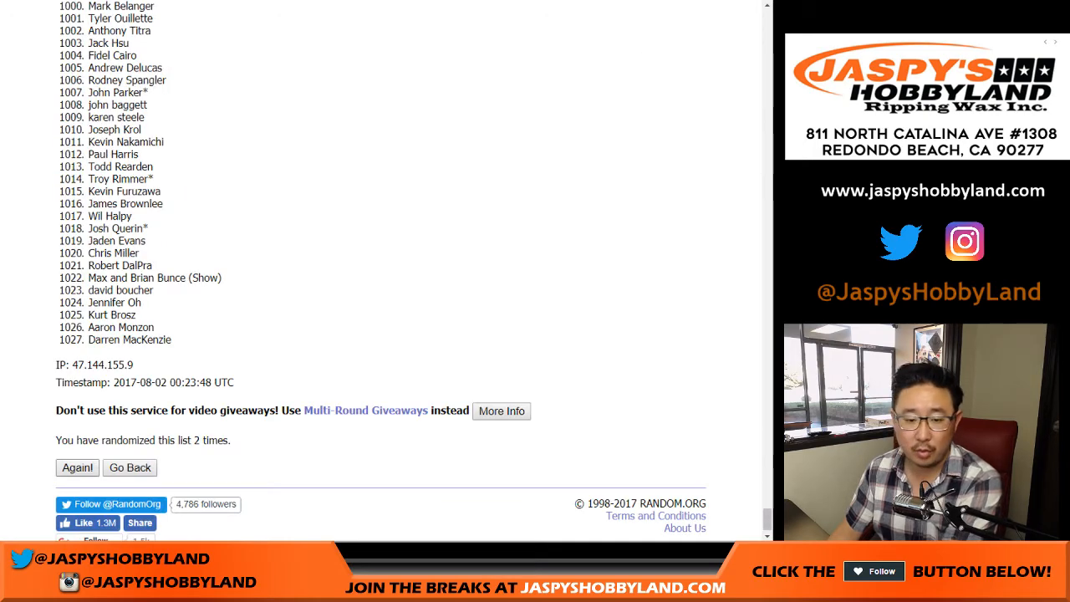
{"action": "left_click", "coordinate": [77, 468]}
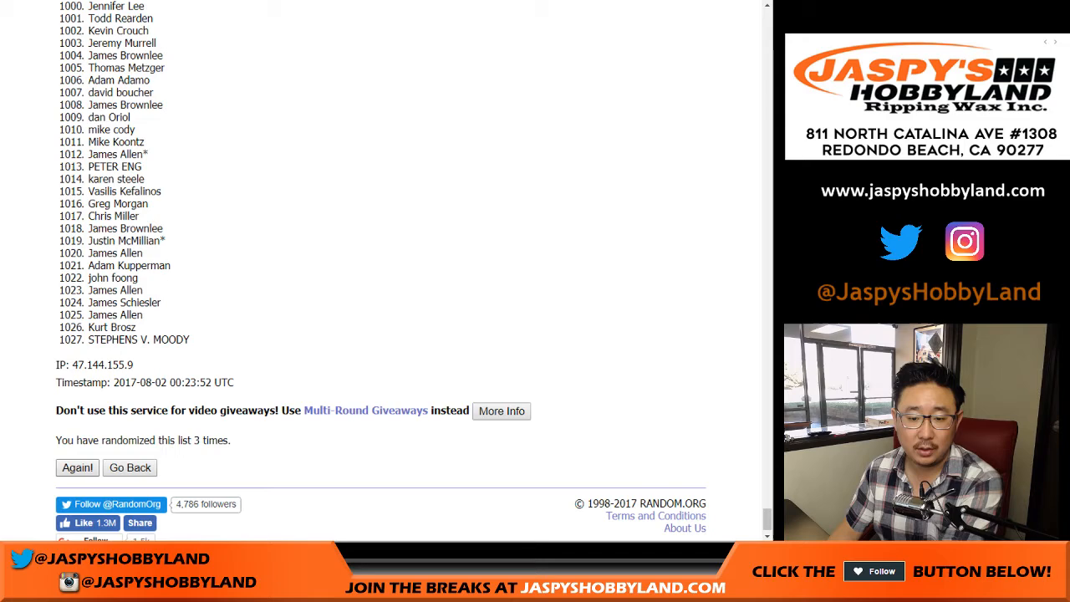
{"action": "left_click", "coordinate": [77, 468]}
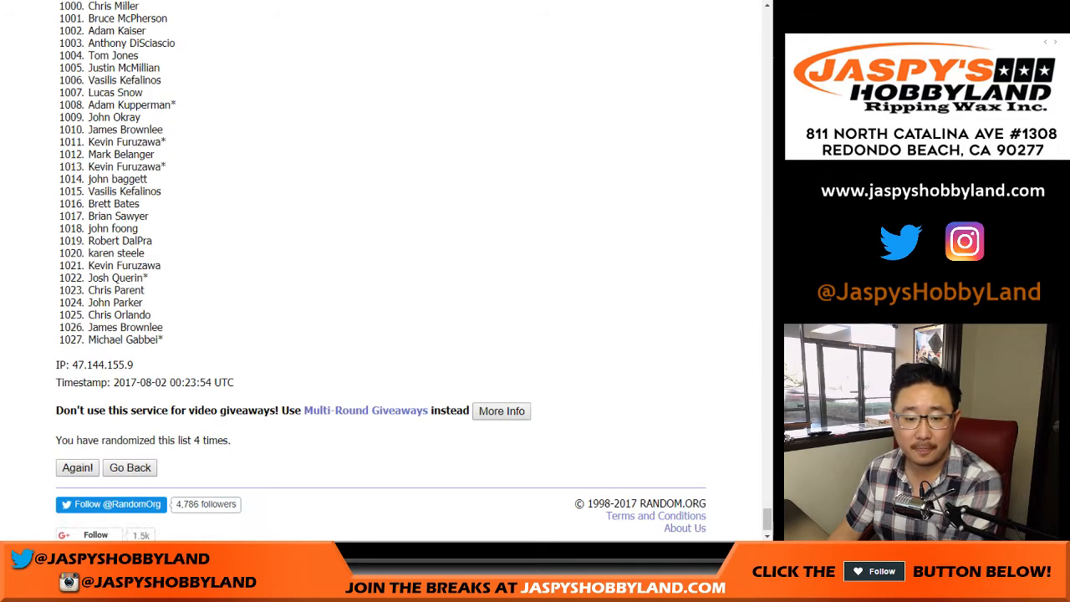
{"action": "left_click", "coordinate": [77, 469]}
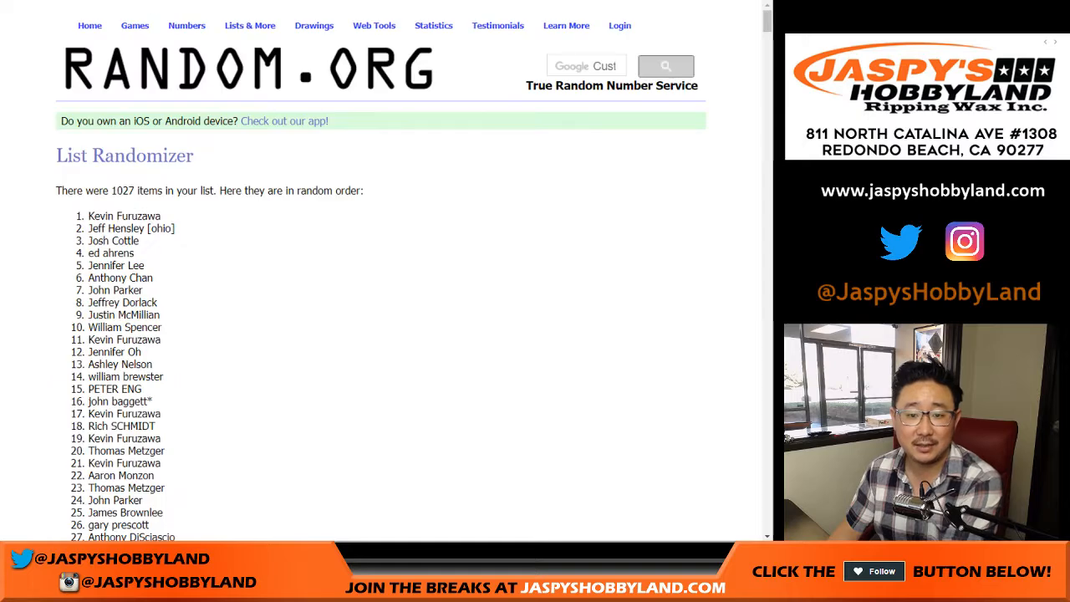
{"action": "scroll", "scroll_direction": "down", "scroll_amount": 3}
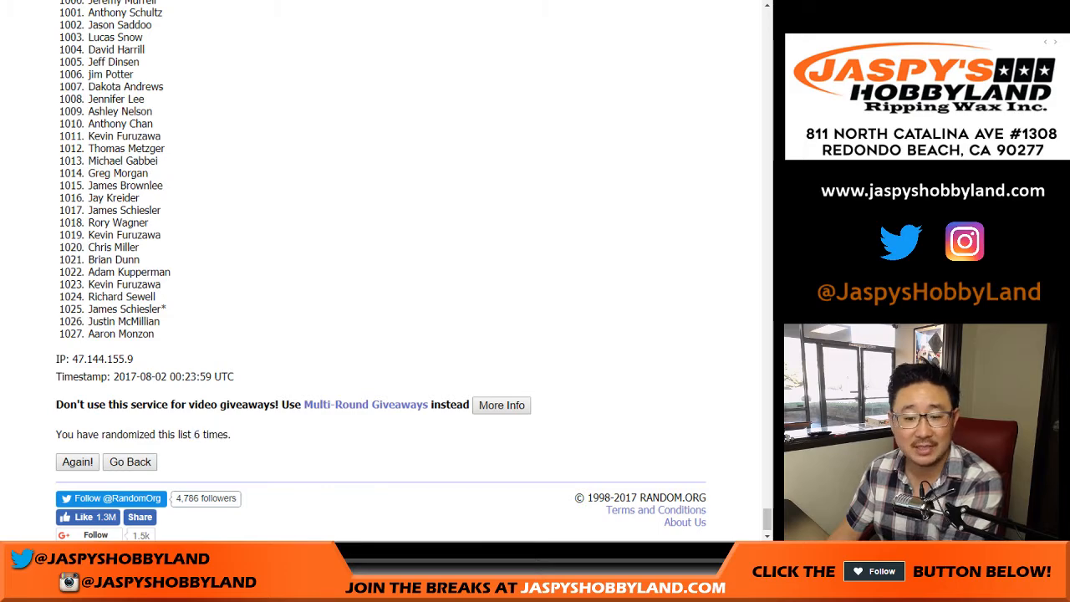
{"action": "left_click", "coordinate": [77, 462]}
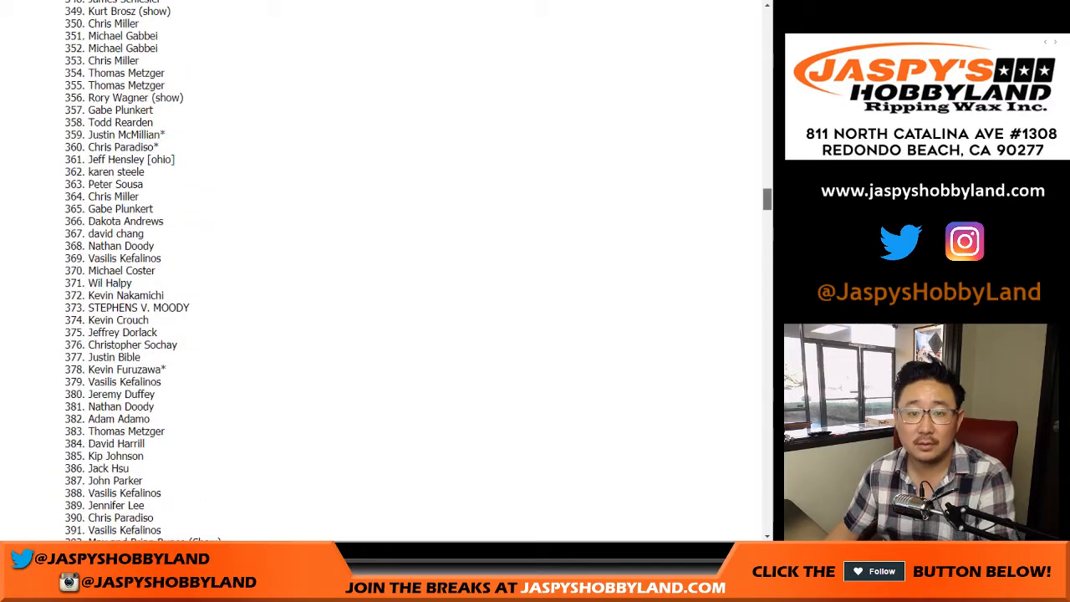
{"action": "scroll", "scroll_direction": "up", "scroll_amount": 3}
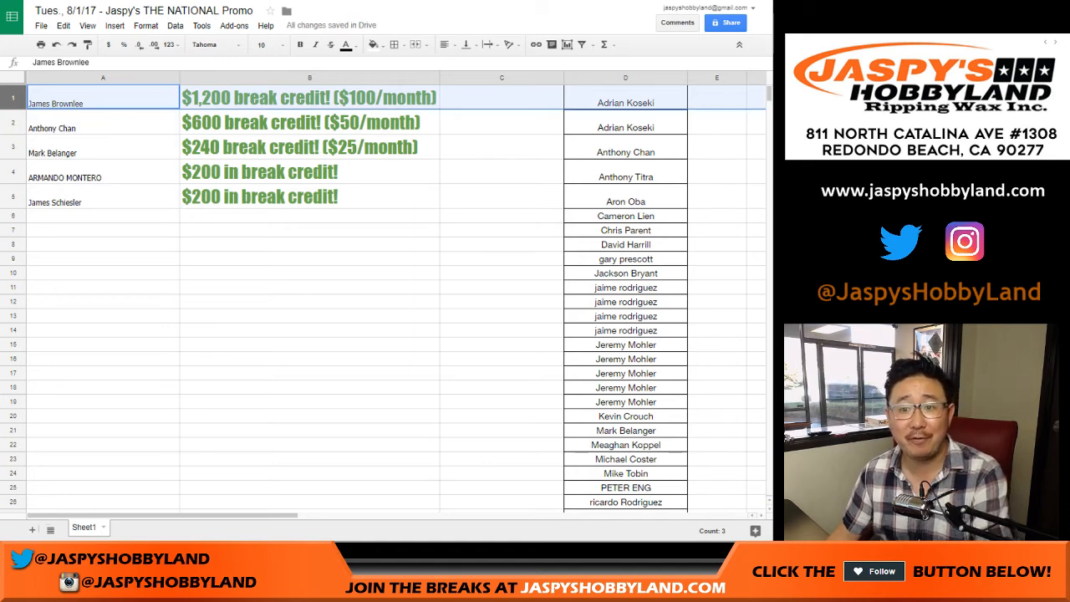
- Step through the five winners' names in A1–A5, then select the whole range A1:A5
{"action": "left_click", "coordinate": [104, 122]}
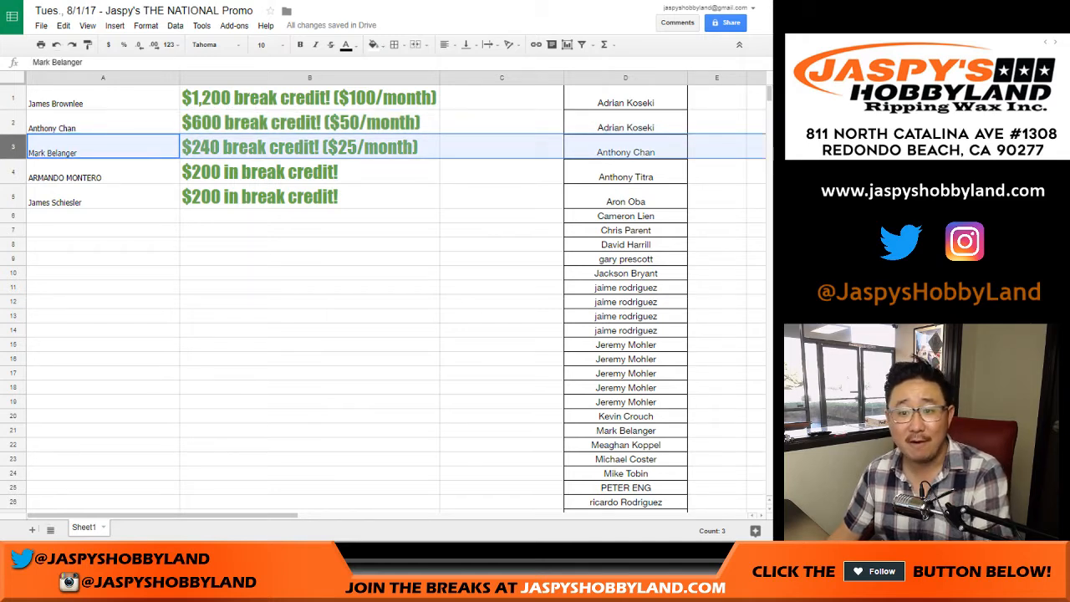
{"action": "left_click", "coordinate": [104, 171]}
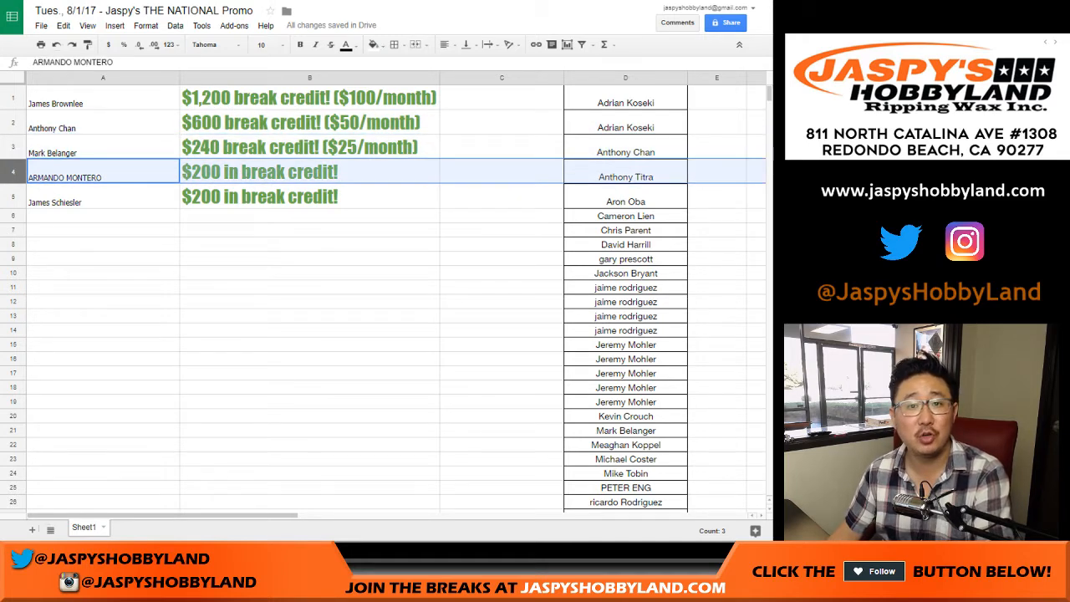
{"action": "left_click", "coordinate": [104, 200]}
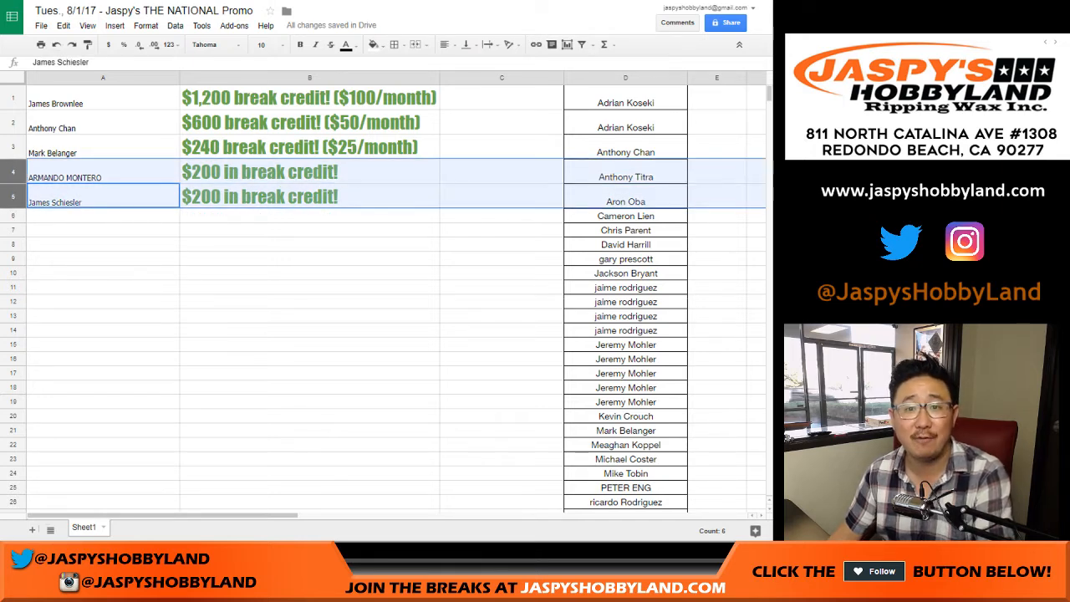
{"action": "left_click", "coordinate": [104, 104]}
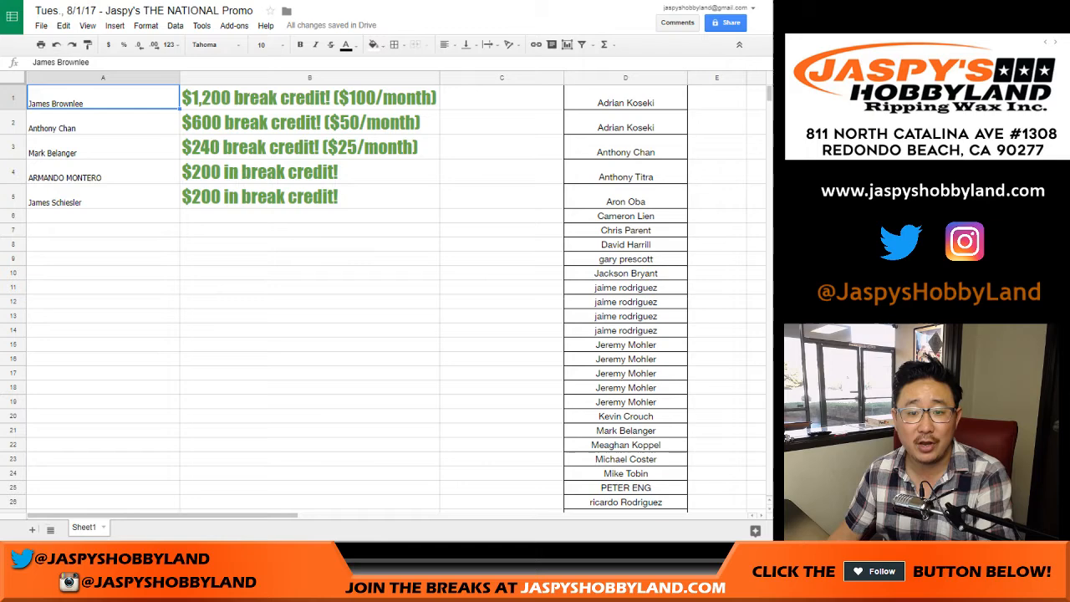
{"action": "left_click", "coordinate": [204, 44]}
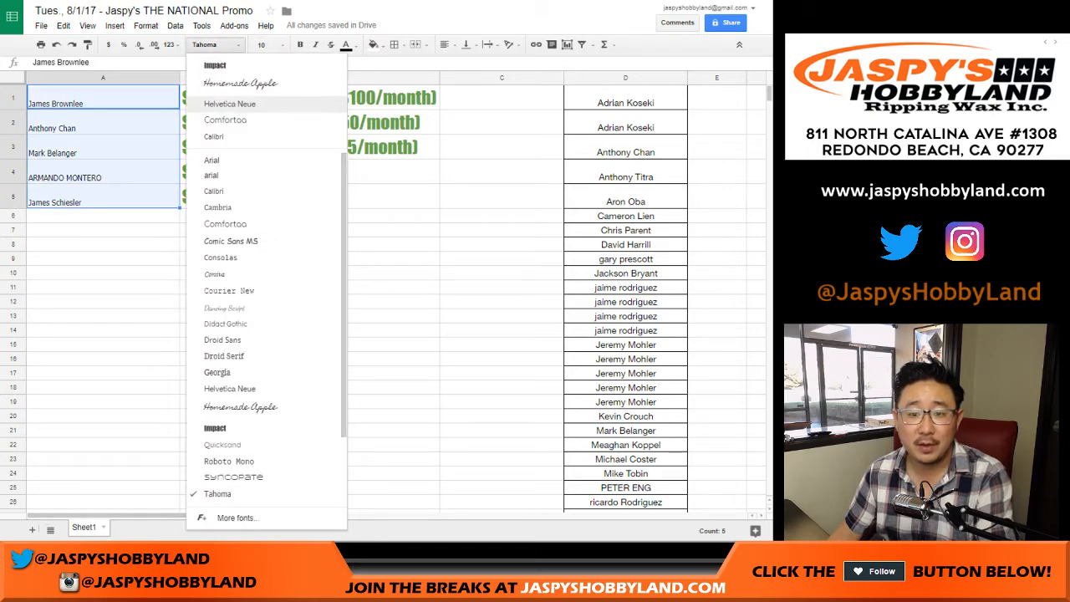